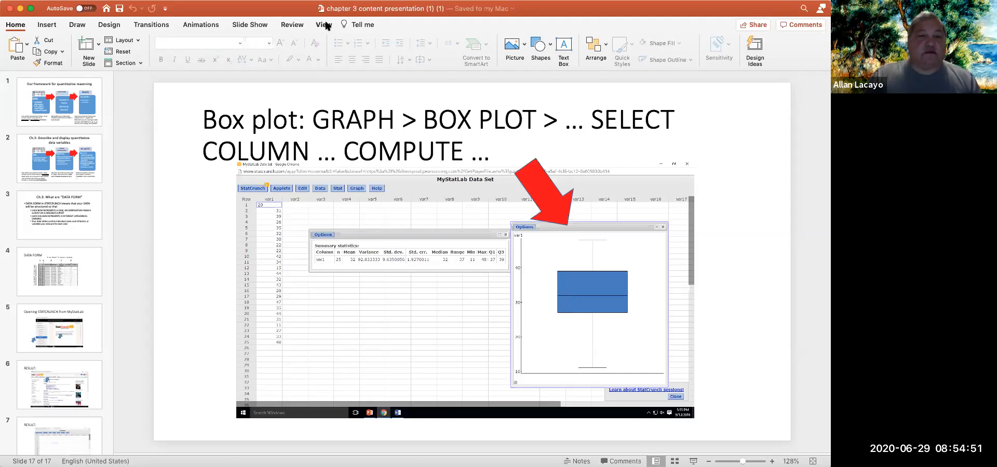
Show the View ribbon options while the box plot slide remains displayed
{"action": "left_click", "coordinate": [323, 25]}
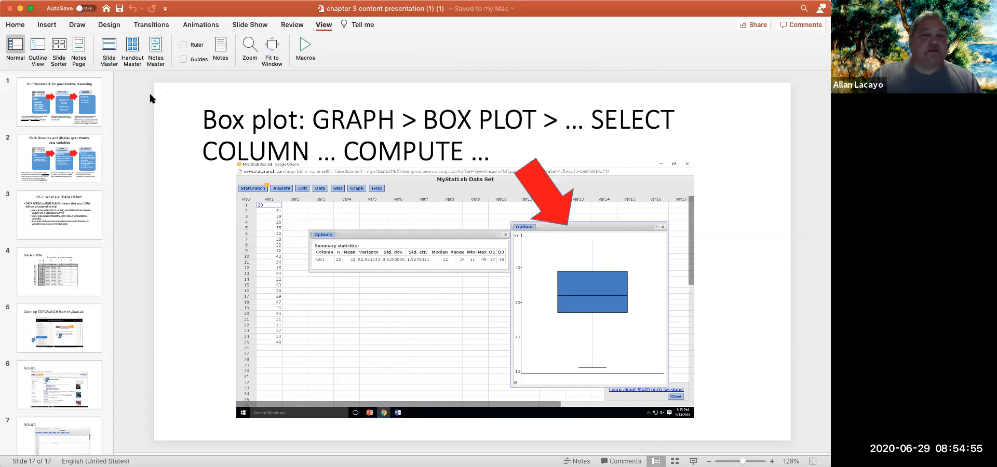
{"action": "mouse_move", "coordinate": [153, 116]}
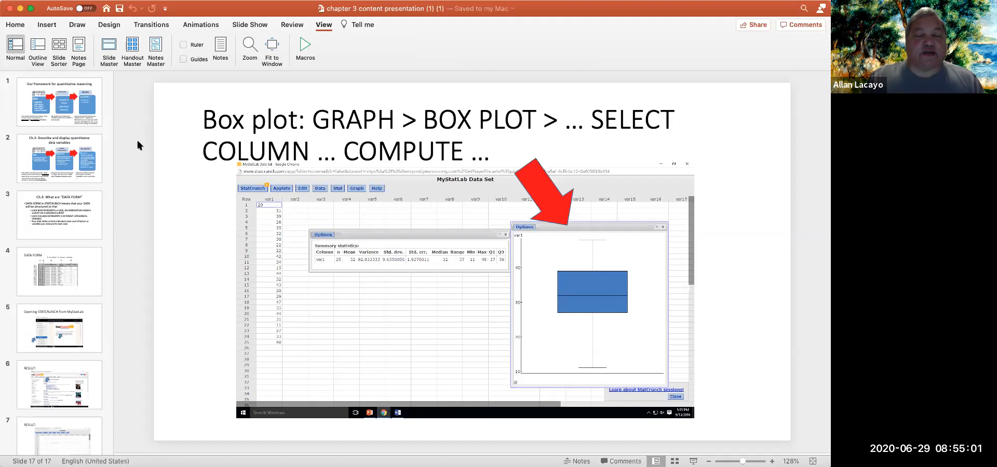
{"action": "mouse_move", "coordinate": [139, 131]}
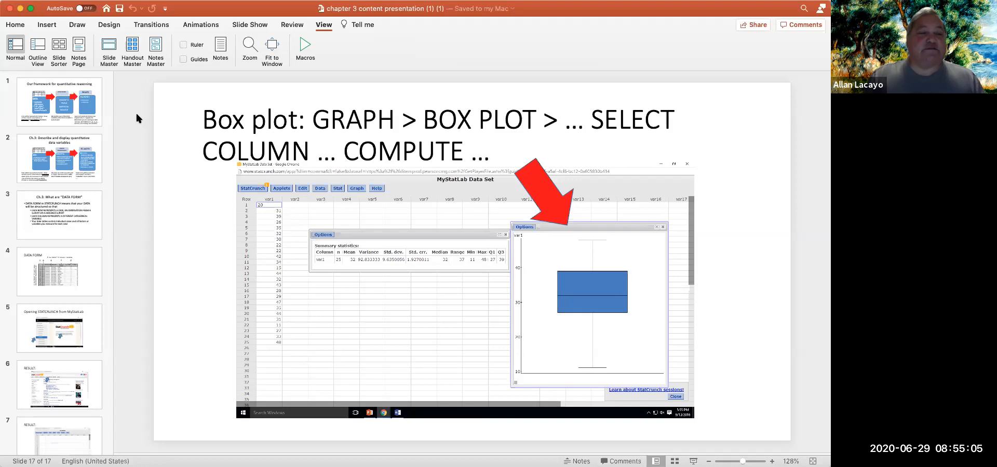
{"action": "mouse_move", "coordinate": [77, 93]}
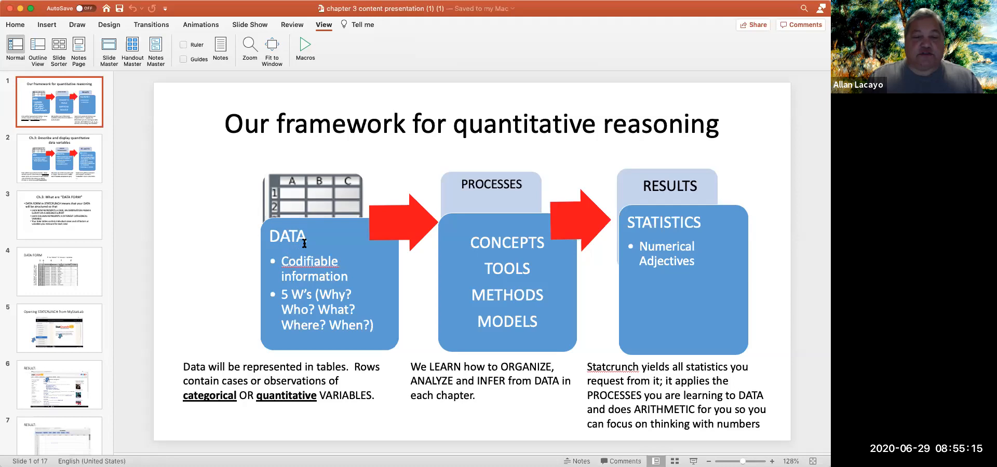
{"action": "mouse_move", "coordinate": [291, 276]}
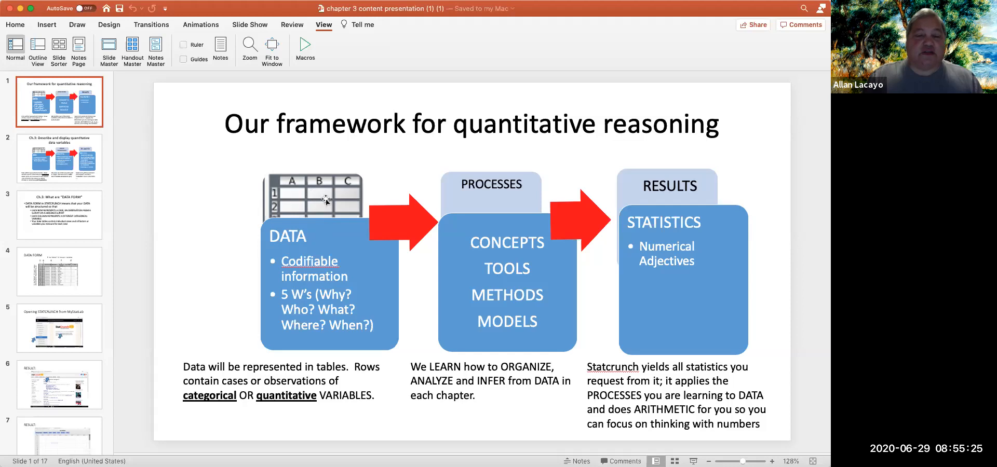
{"action": "mouse_move", "coordinate": [326, 408]}
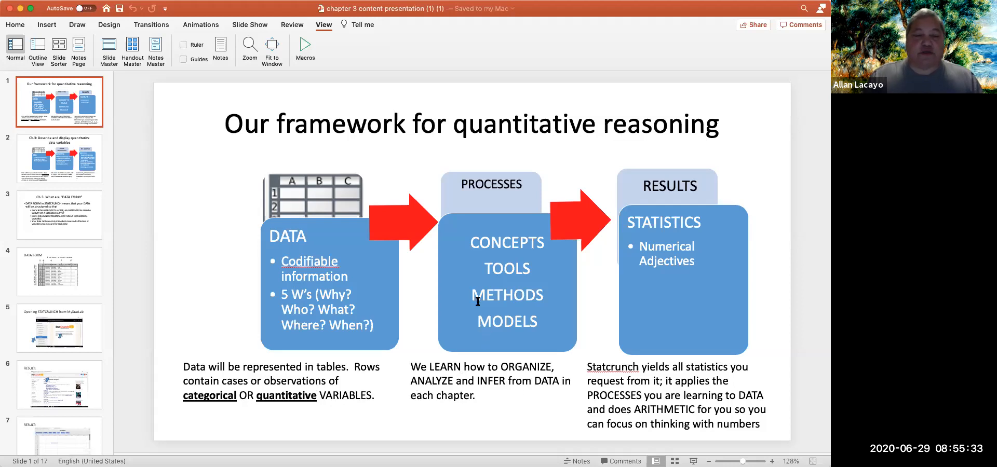
Display slide 2, 'Ch.3: Describe and display quantitative data variables'
{"action": "left_click", "coordinate": [60, 159]}
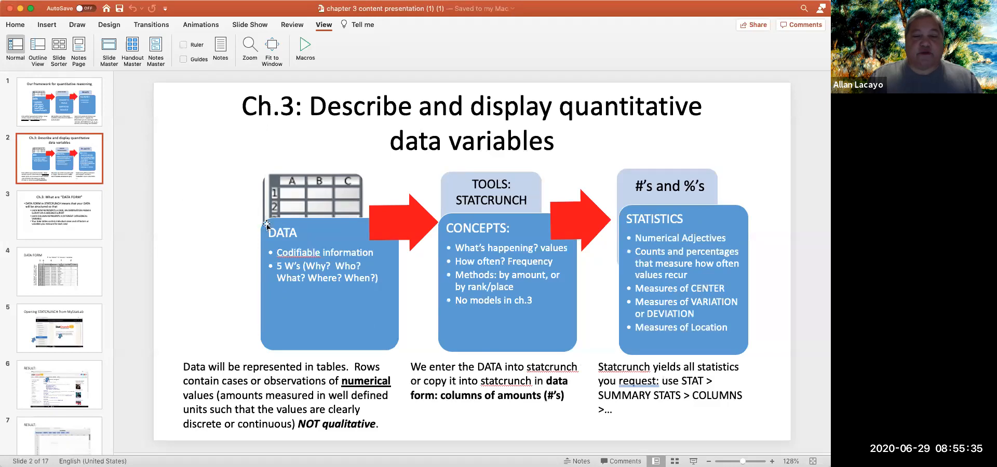
{"action": "mouse_move", "coordinate": [393, 402]}
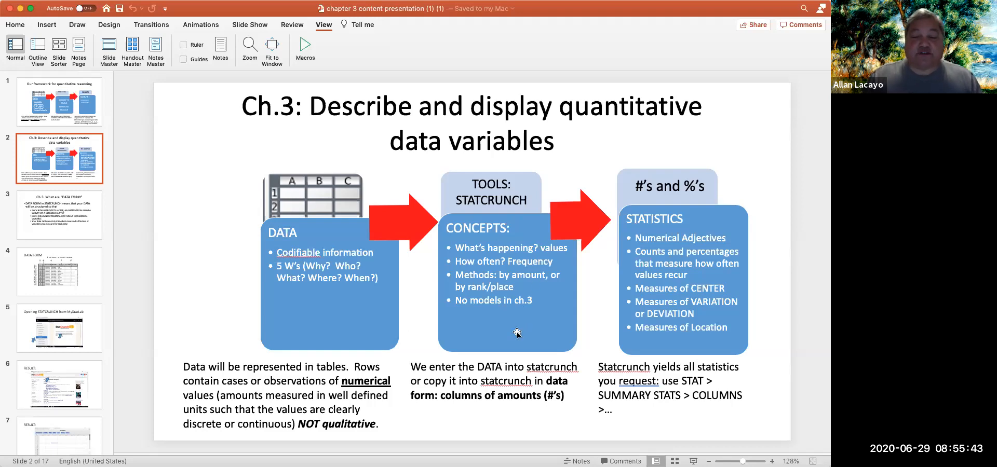
{"action": "mouse_move", "coordinate": [504, 332]}
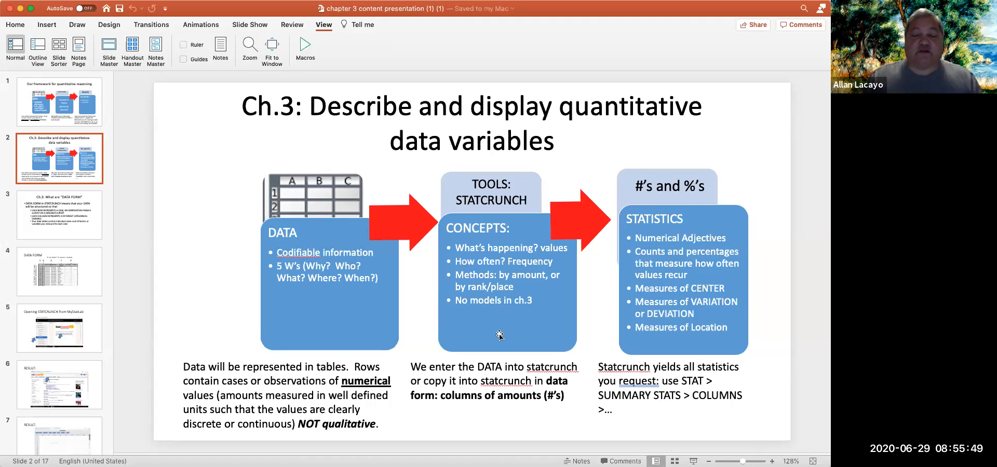
{"action": "mouse_move", "coordinate": [512, 298]}
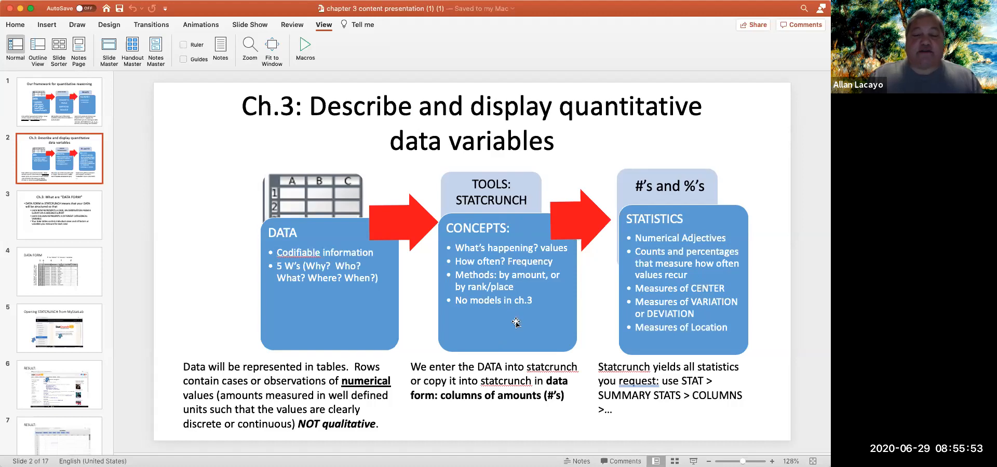
{"action": "mouse_move", "coordinate": [515, 288]}
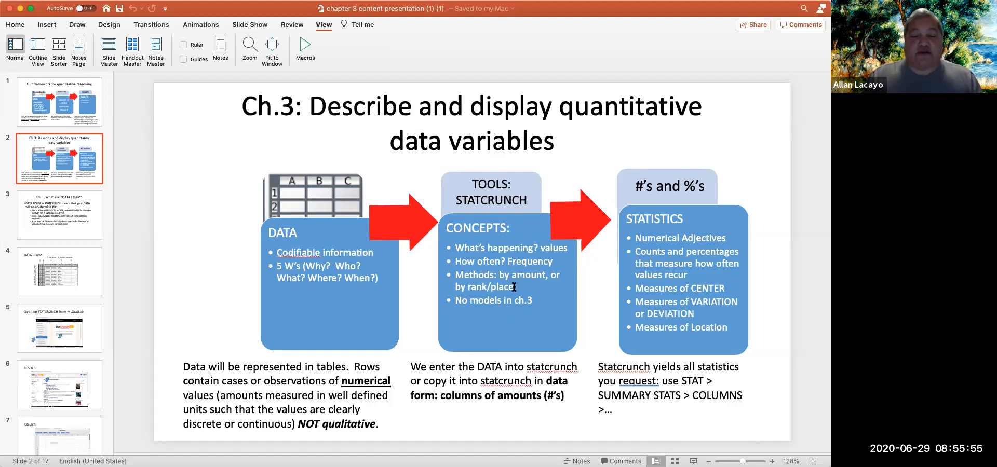
{"action": "mouse_move", "coordinate": [512, 343]}
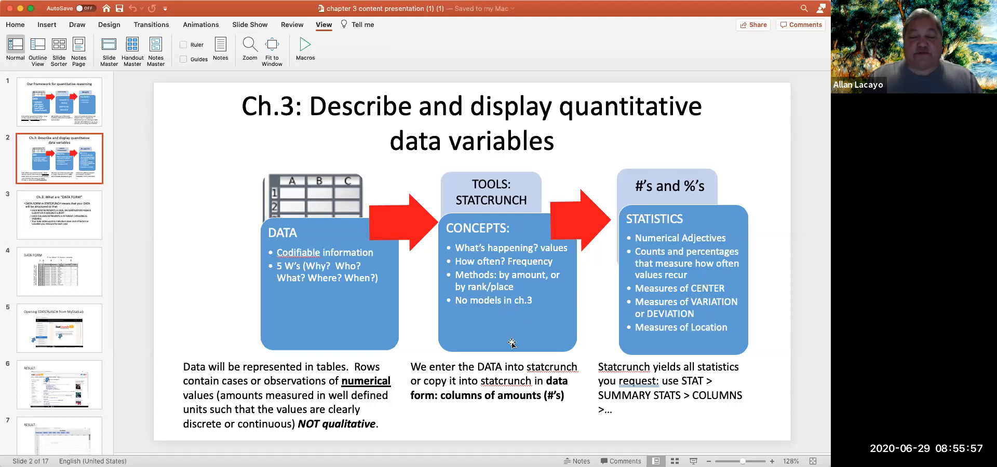
{"action": "mouse_move", "coordinate": [508, 320]}
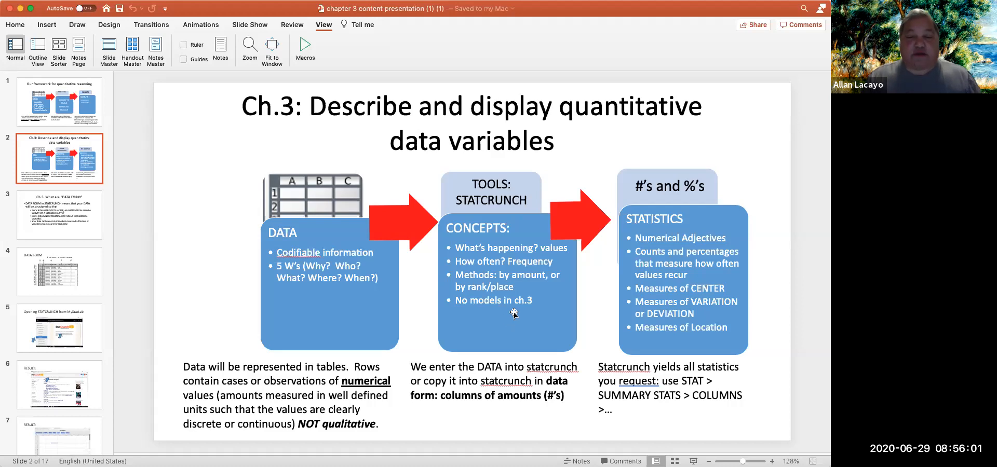
{"action": "mouse_move", "coordinate": [556, 297]}
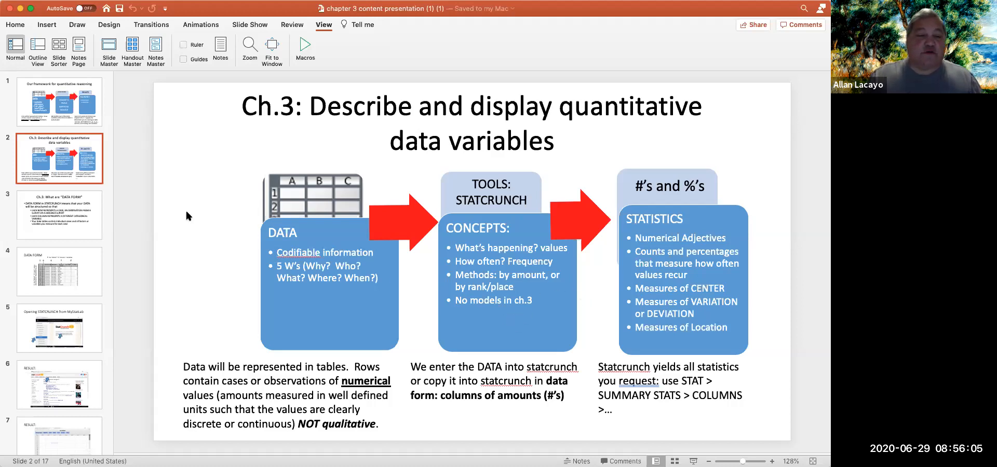
Display slide 3 on DATA FORM and highlight the word 'DATA' in its title
{"action": "left_click", "coordinate": [59, 215]}
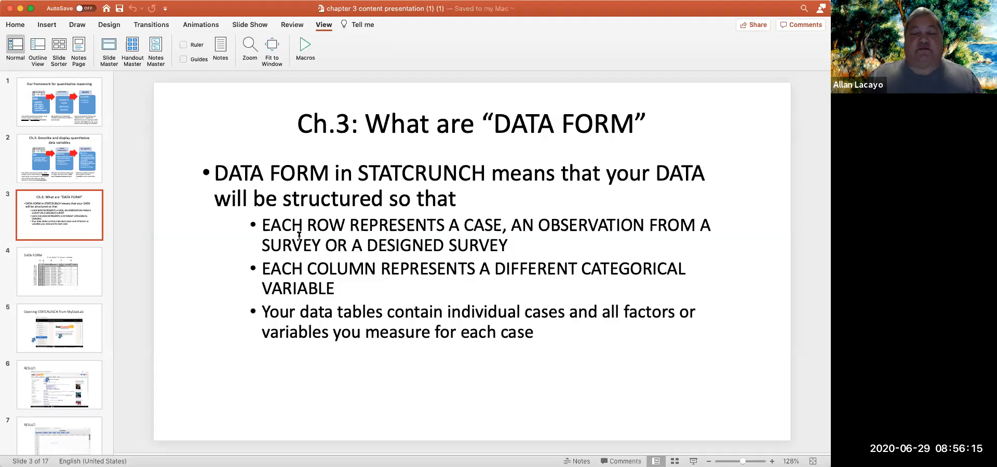
{"action": "mouse_move", "coordinate": [357, 274]}
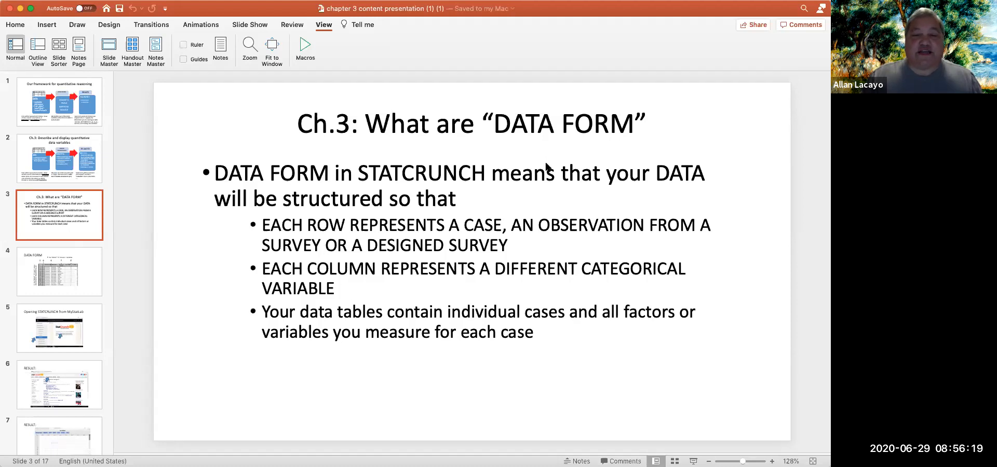
{"action": "double_click", "coordinate": [522, 124]}
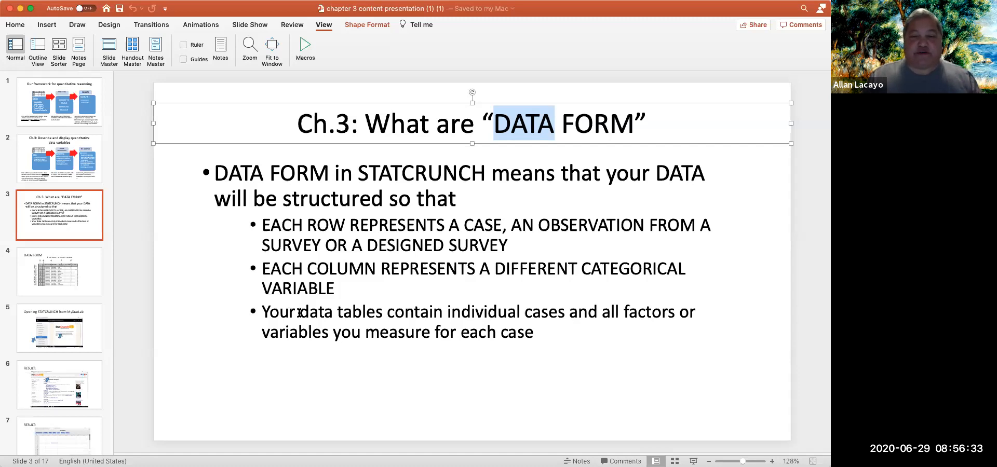
Advance through slides 4 to 7, ending on the RESULT slide with an empty StatCrunch sheet
{"action": "left_click", "coordinate": [59, 271]}
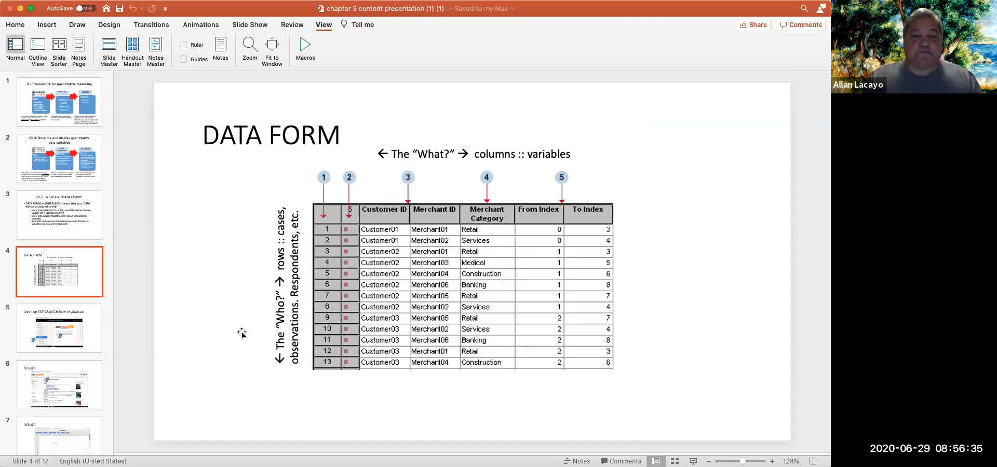
{"action": "mouse_move", "coordinate": [399, 281]}
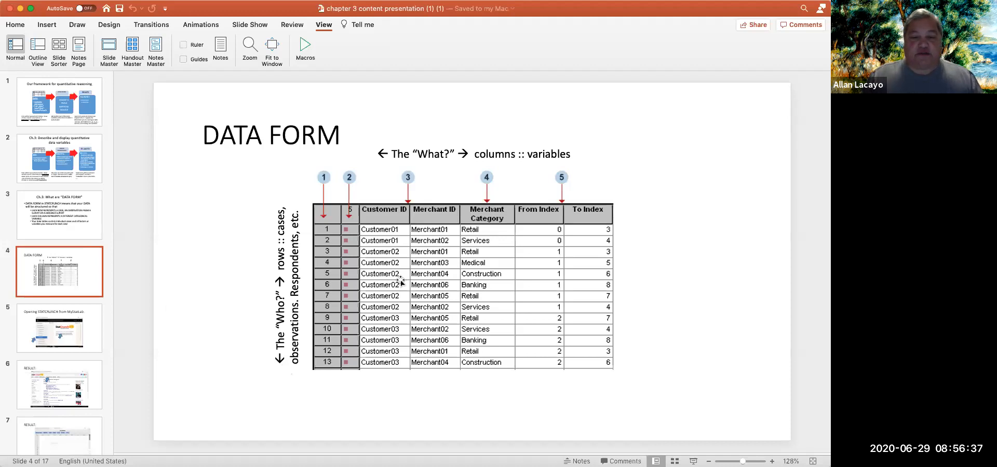
{"action": "mouse_move", "coordinate": [502, 225]}
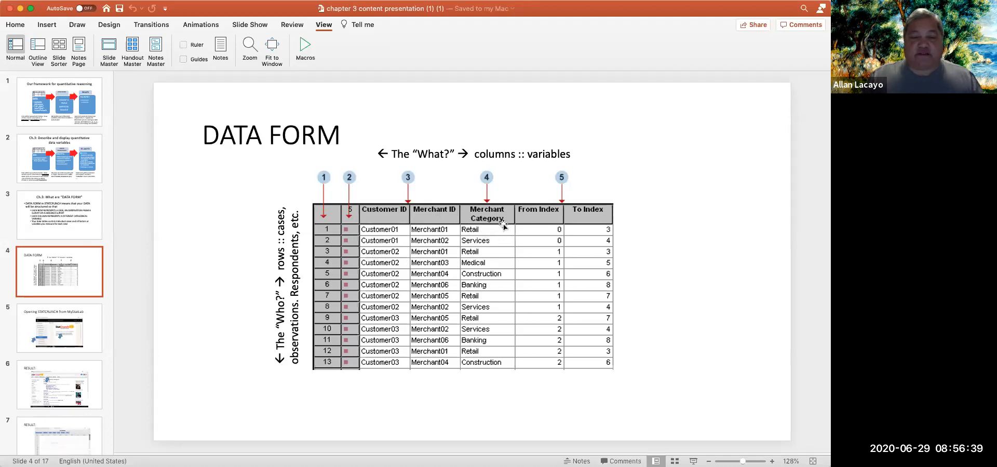
{"action": "mouse_move", "coordinate": [95, 335]}
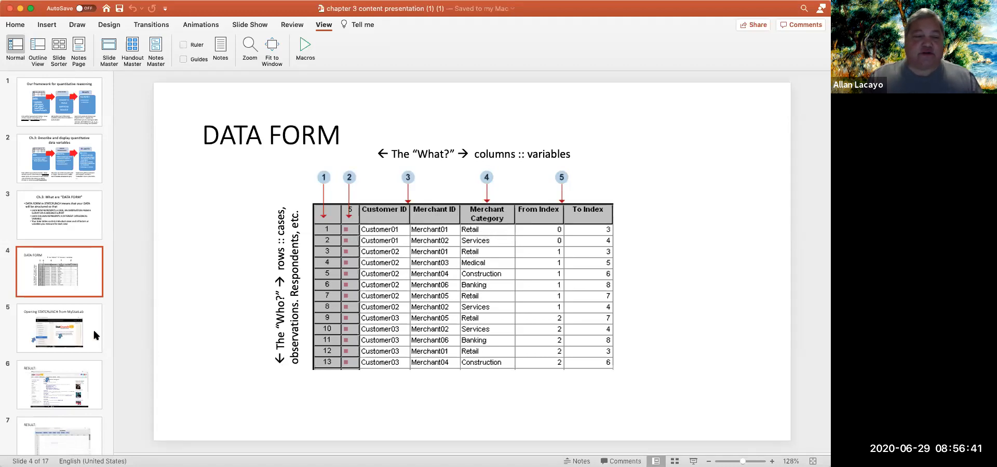
{"action": "left_click", "coordinate": [59, 328]}
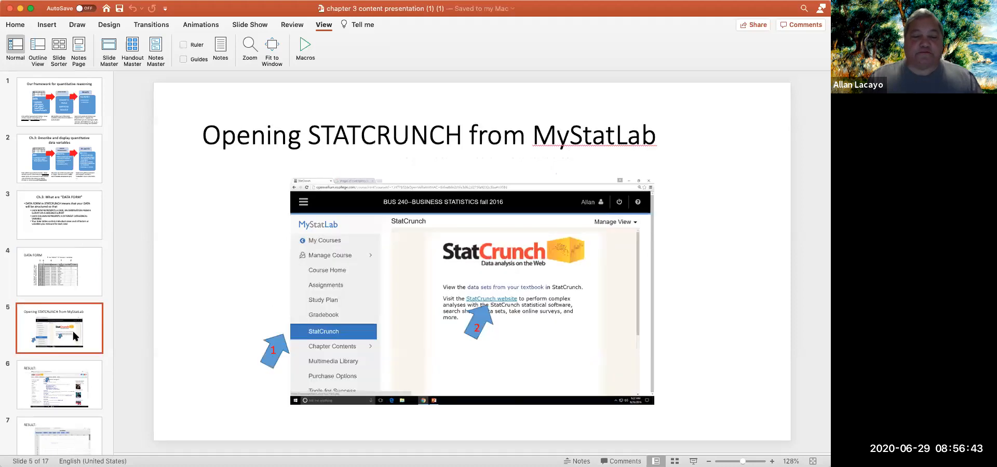
{"action": "left_click", "coordinate": [59, 385]}
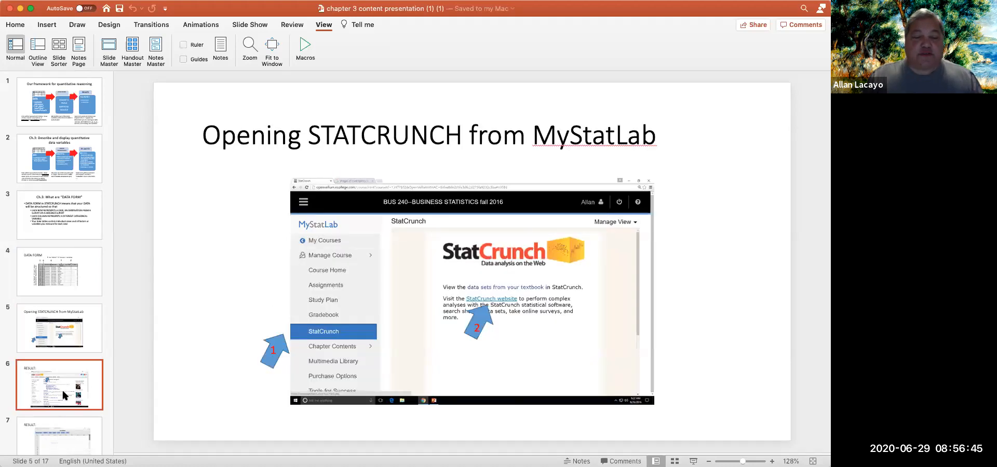
{"action": "left_click", "coordinate": [59, 383]}
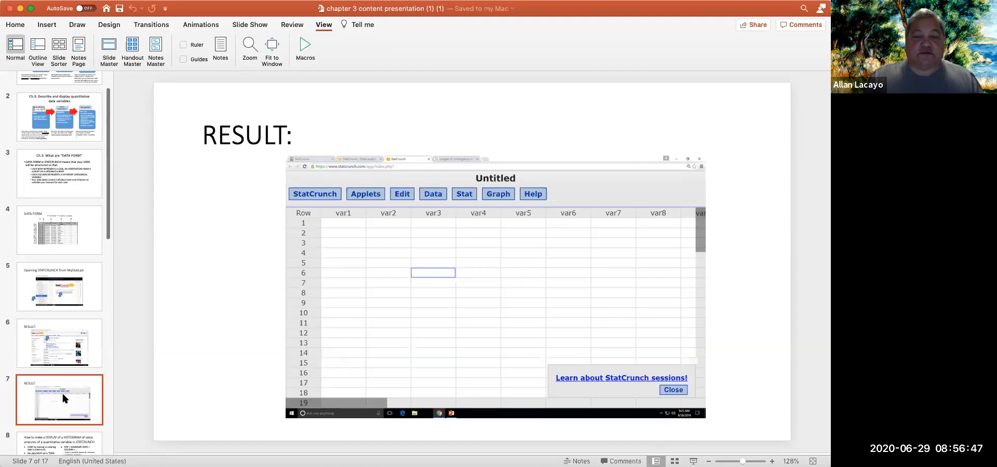
{"action": "scroll", "scroll_direction": "down", "scroll_amount": 3}
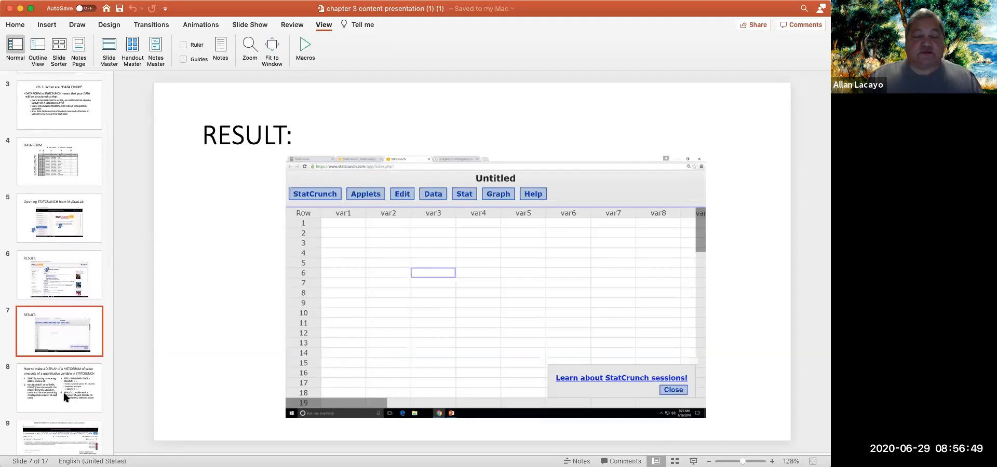
{"action": "mouse_move", "coordinate": [63, 397]}
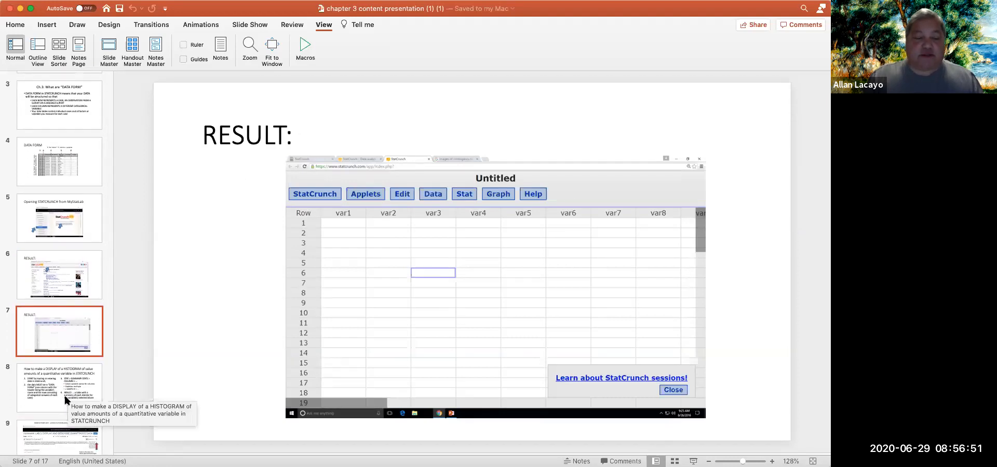
Show the histogram how-to slide, then the Lab 3 homework example slide
{"action": "left_click", "coordinate": [60, 387]}
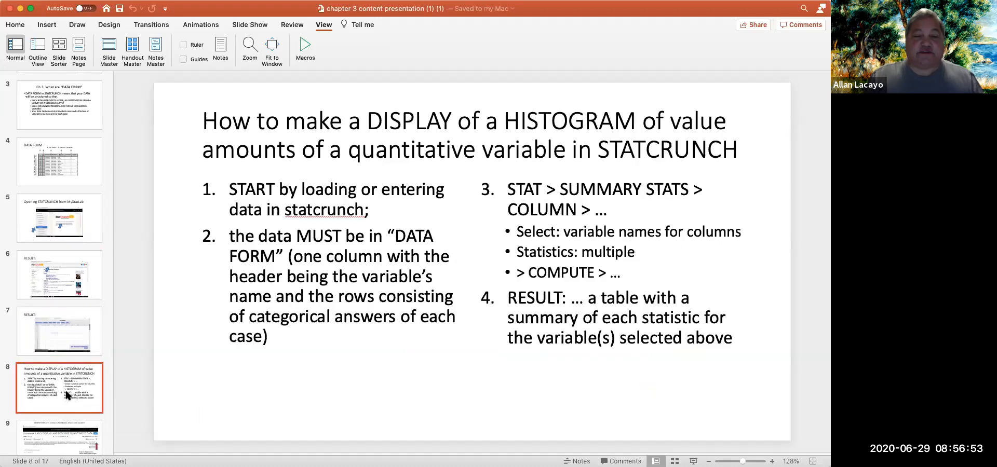
{"action": "scroll", "scroll_direction": "down", "scroll_amount": 3}
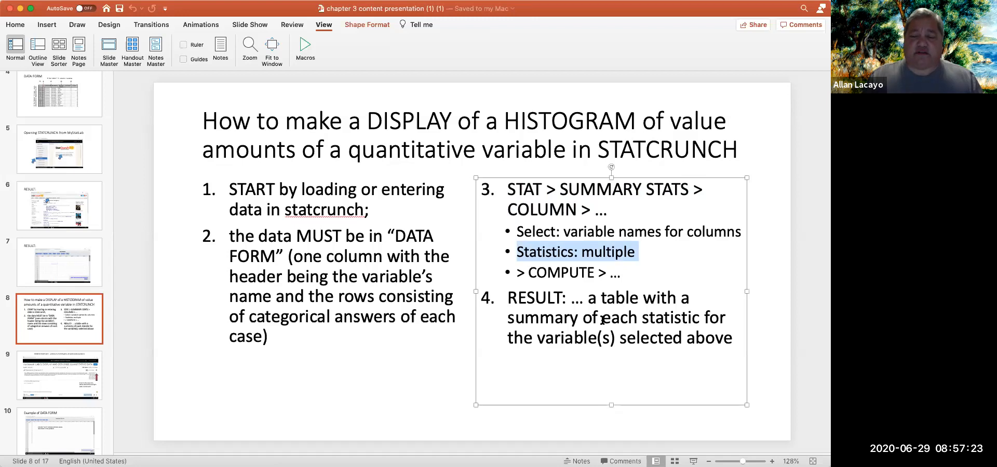
{"action": "mouse_move", "coordinate": [602, 321]}
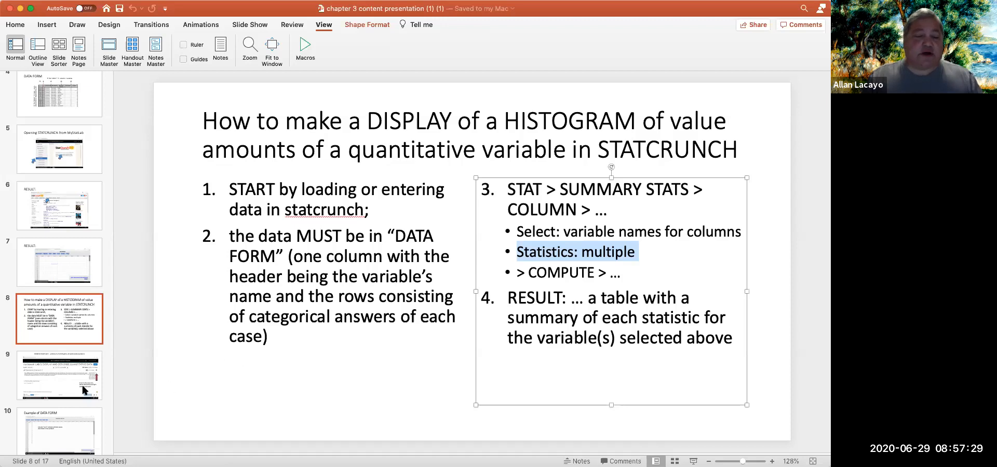
{"action": "left_click", "coordinate": [59, 375]}
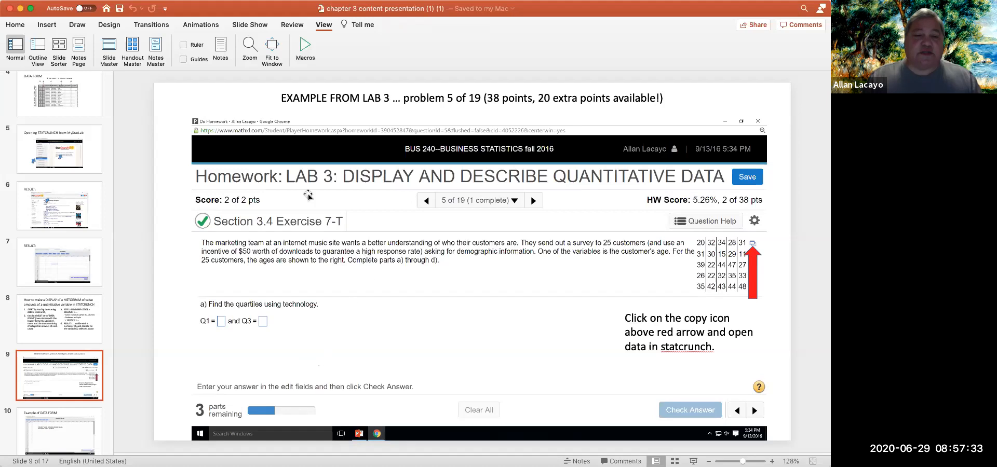
{"action": "mouse_move", "coordinate": [644, 227]}
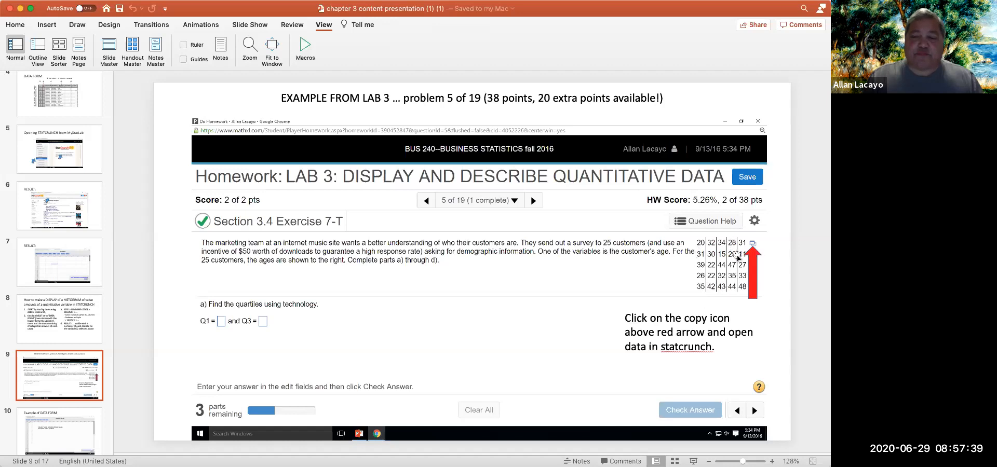
{"action": "mouse_move", "coordinate": [648, 277]}
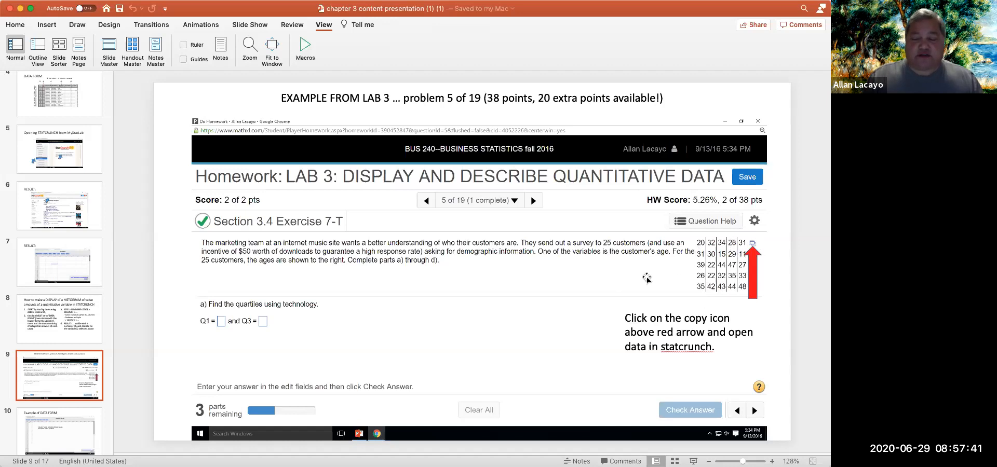
{"action": "mouse_move", "coordinate": [76, 433]}
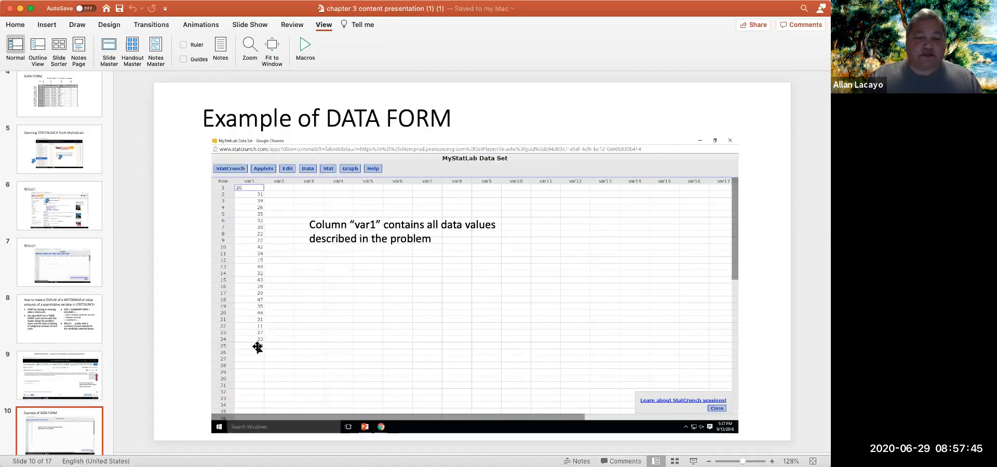
Step through the summary stats steps slides to slide 13, 'RESULTS', with var1 summary statistics
{"action": "scroll", "scroll_direction": "down", "scroll_amount": 3}
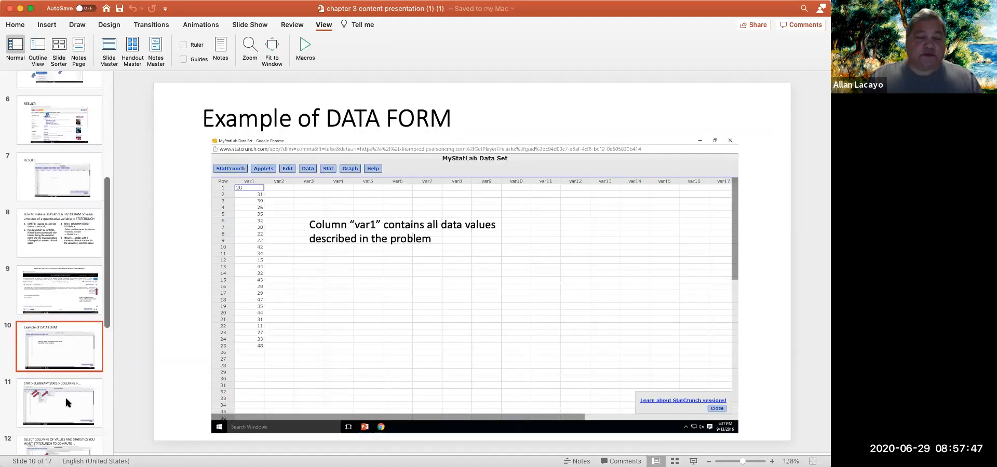
{"action": "left_click", "coordinate": [60, 402]}
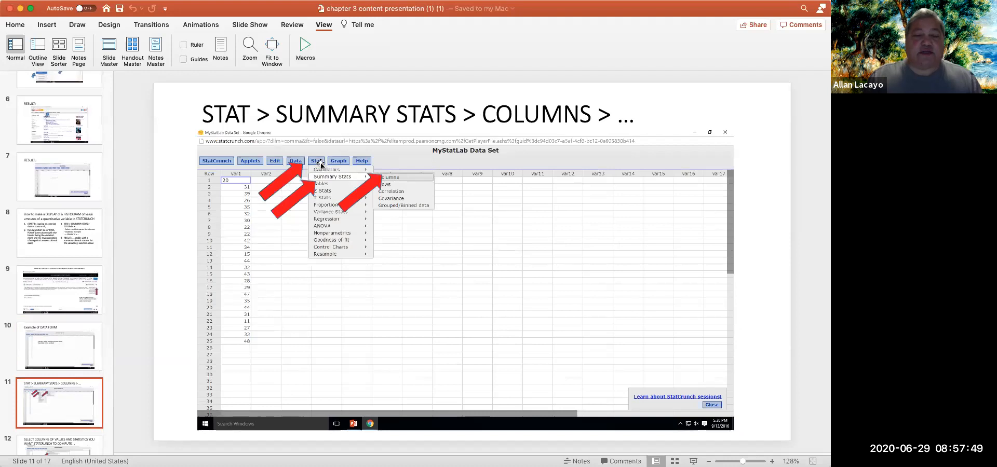
{"action": "mouse_move", "coordinate": [397, 184]}
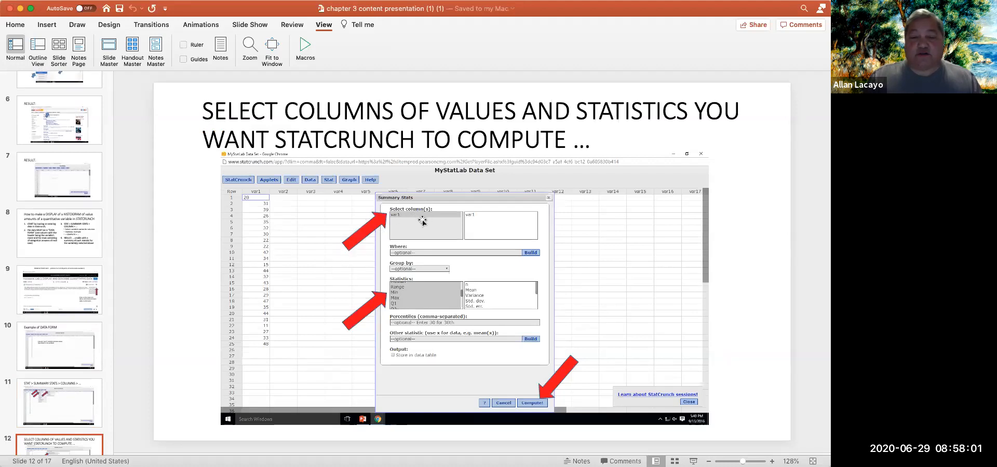
{"action": "mouse_move", "coordinate": [410, 287]}
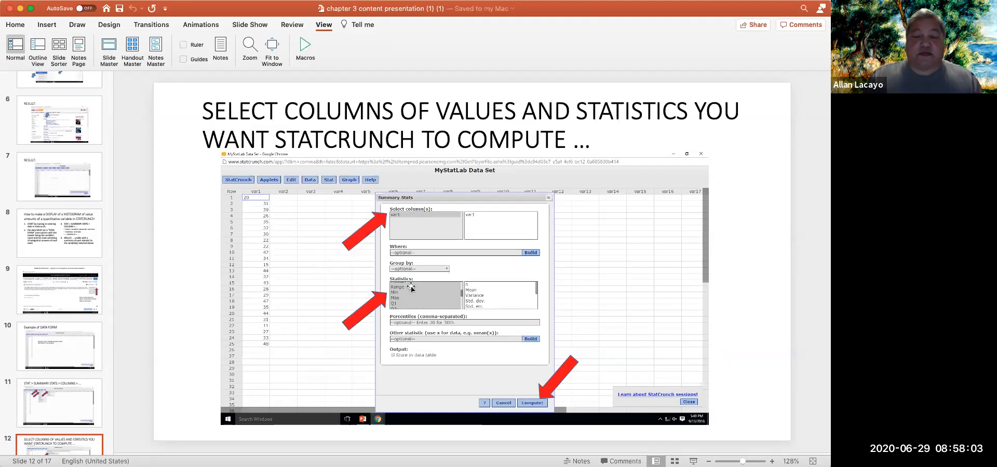
{"action": "mouse_move", "coordinate": [556, 405]}
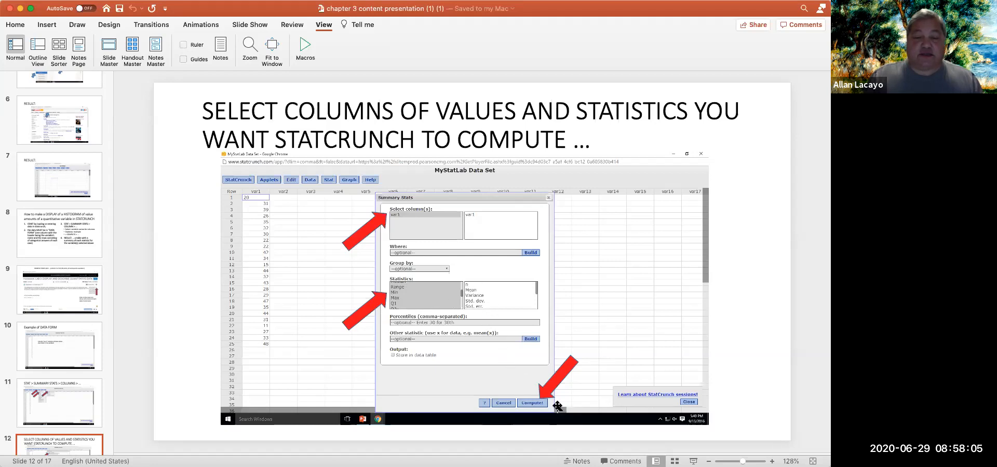
{"action": "mouse_move", "coordinate": [105, 367]}
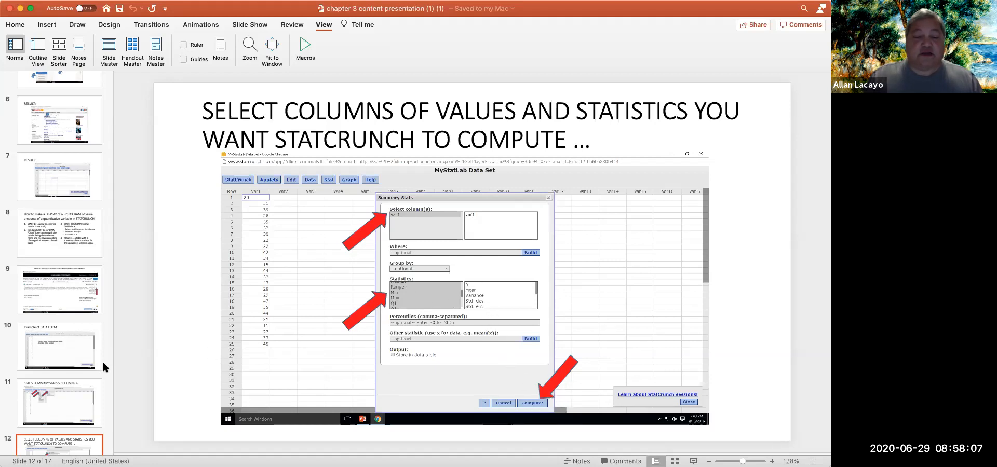
{"action": "scroll", "scroll_direction": "down", "scroll_amount": 3}
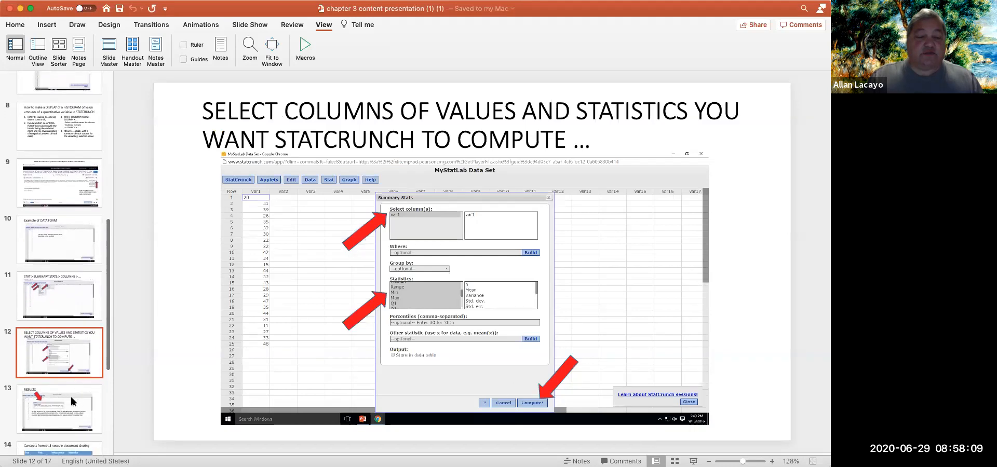
{"action": "left_click", "coordinate": [59, 409]}
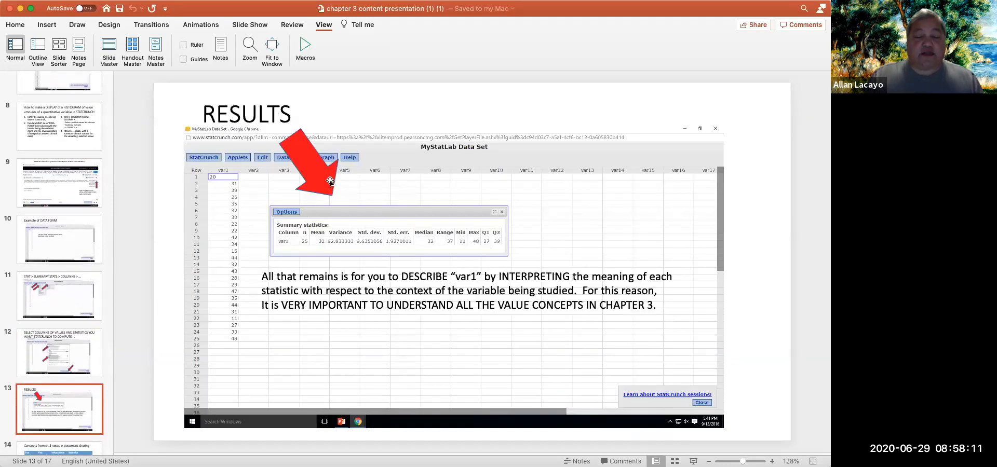
{"action": "mouse_move", "coordinate": [335, 263]}
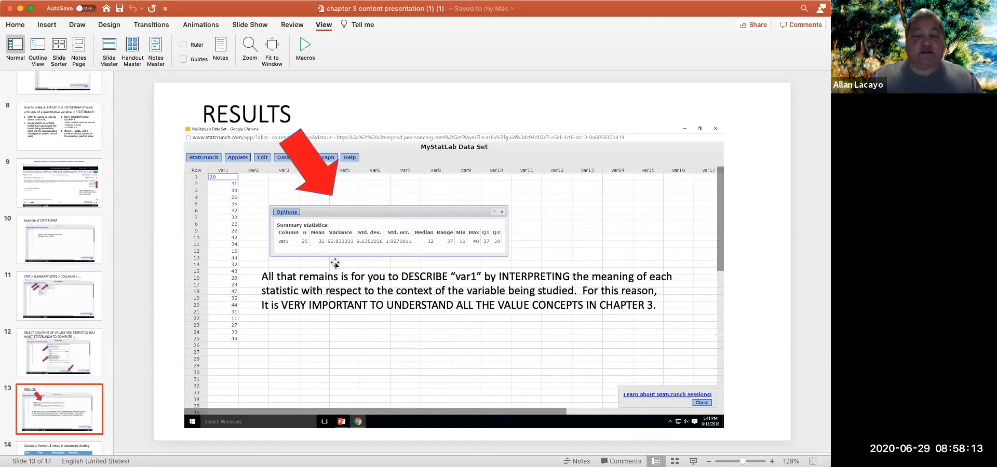
{"action": "mouse_move", "coordinate": [428, 248]}
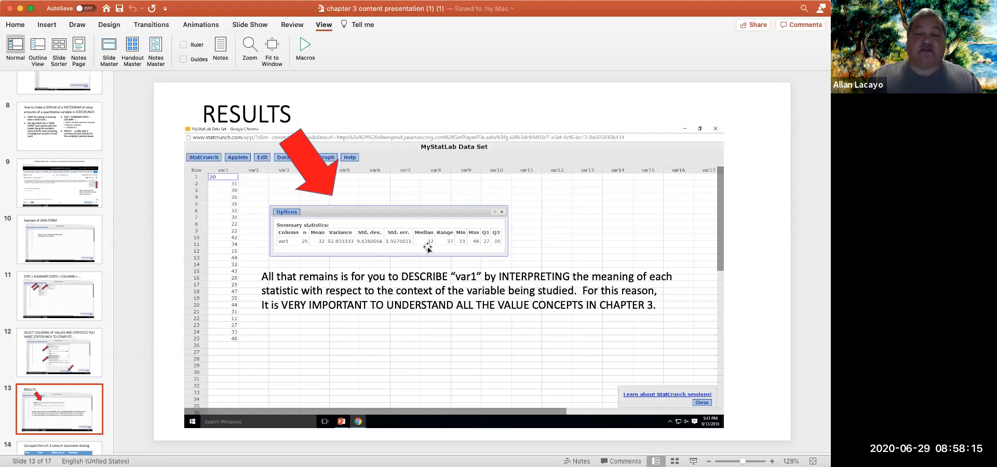
{"action": "mouse_move", "coordinate": [462, 244]}
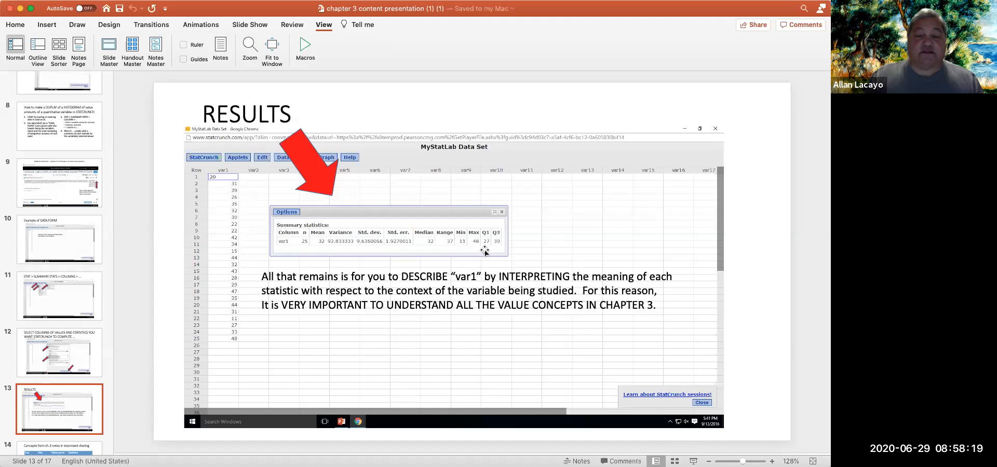
{"action": "mouse_move", "coordinate": [490, 317]}
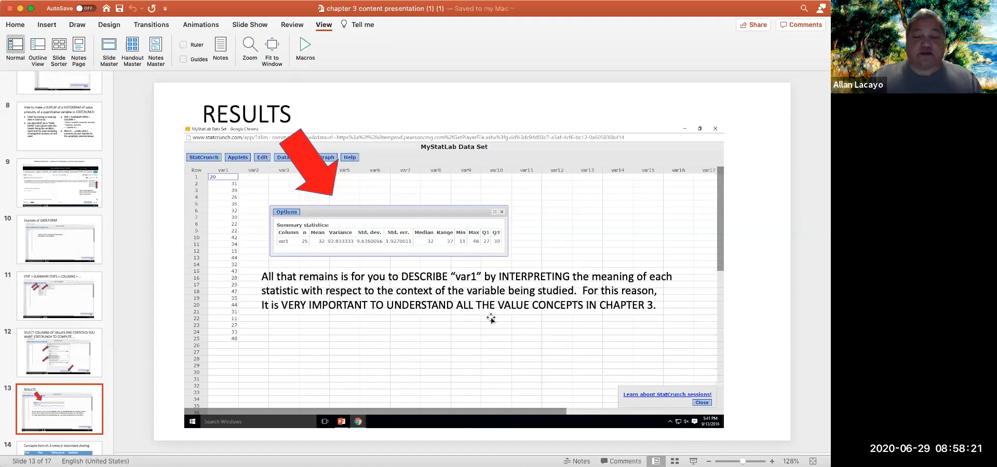
{"action": "mouse_move", "coordinate": [217, 329]}
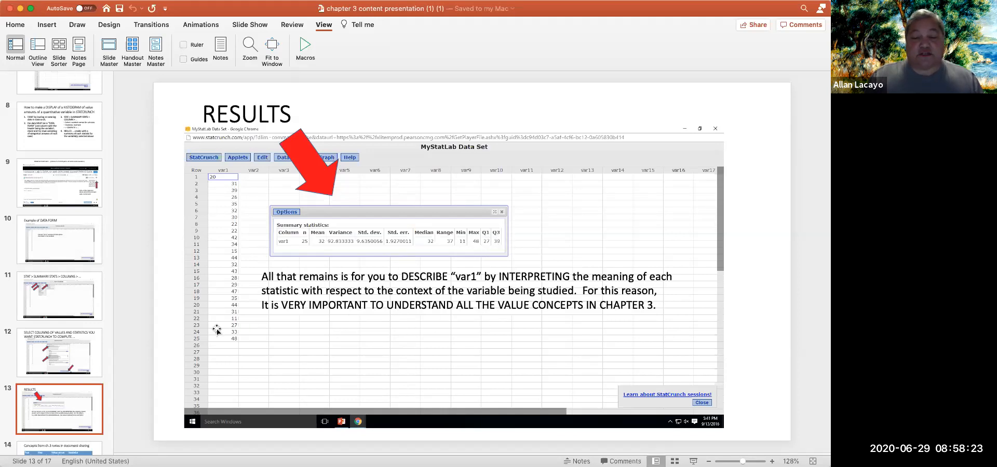
Display slide 14, 'Concepts from ch.3 notes in document sharing', with its statistics table
{"action": "scroll", "scroll_direction": "down", "scroll_amount": 3}
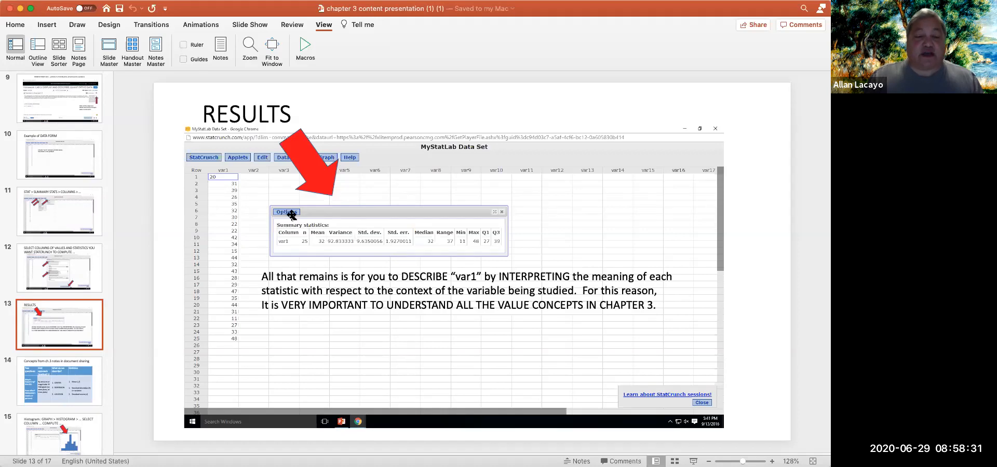
{"action": "mouse_move", "coordinate": [80, 382]}
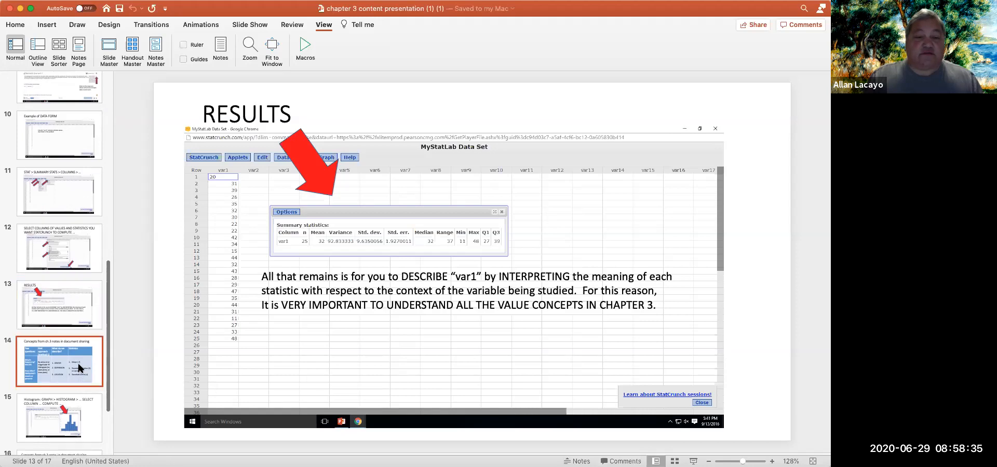
{"action": "left_click", "coordinate": [59, 361]}
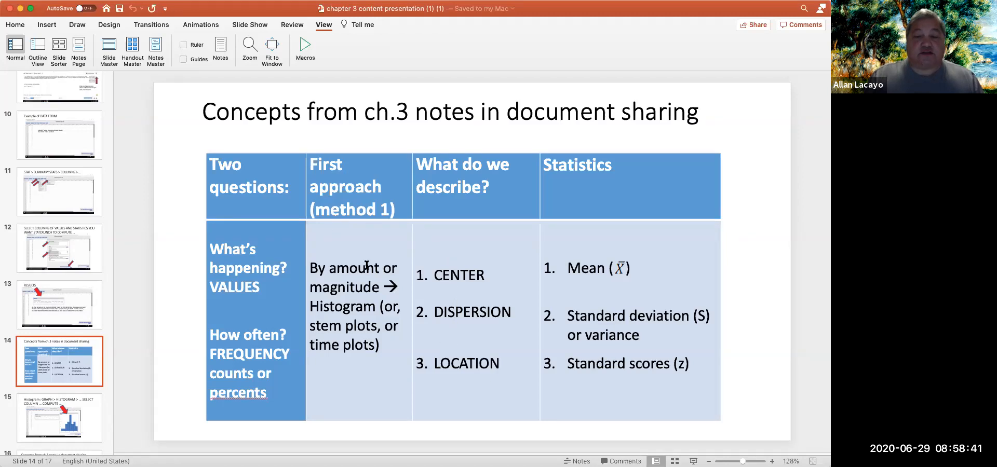
{"action": "mouse_move", "coordinate": [609, 296]}
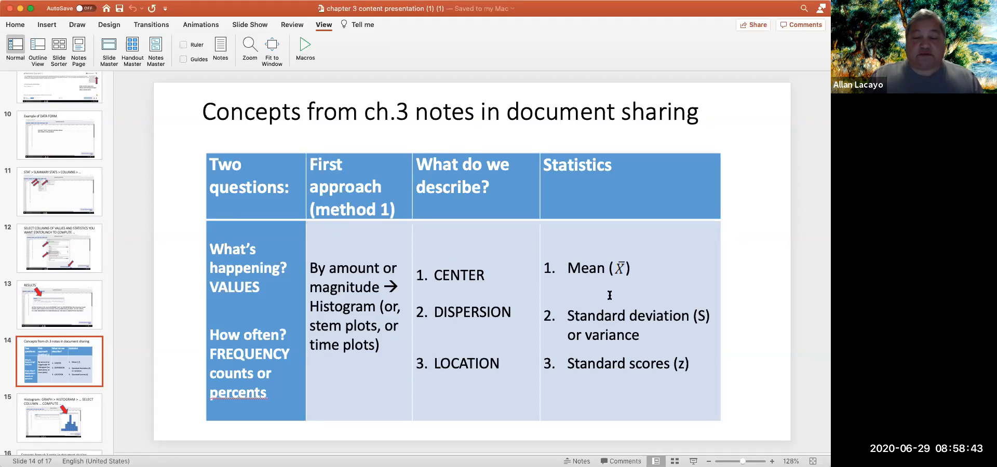
{"action": "mouse_move", "coordinate": [482, 357]}
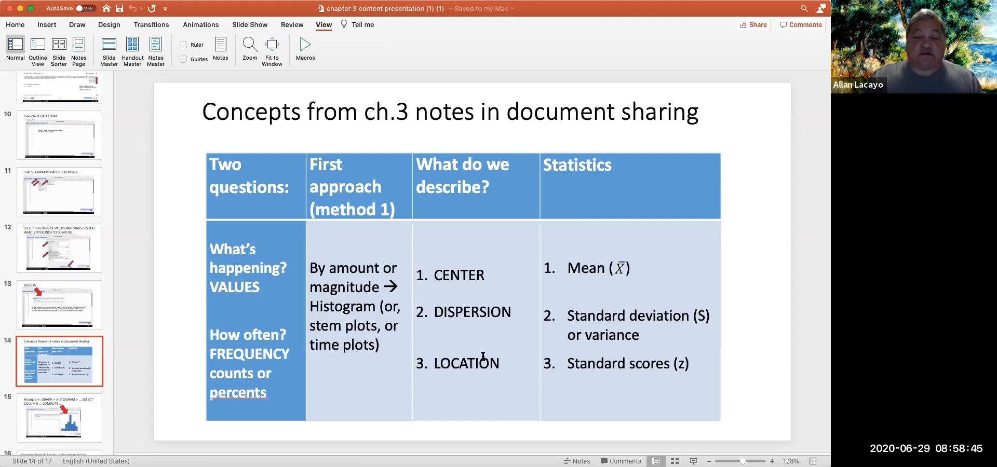
Return to the histogram steps slide and highlight 'GRAPH > HISTOGRAM' in its title
{"action": "left_click", "coordinate": [58, 417]}
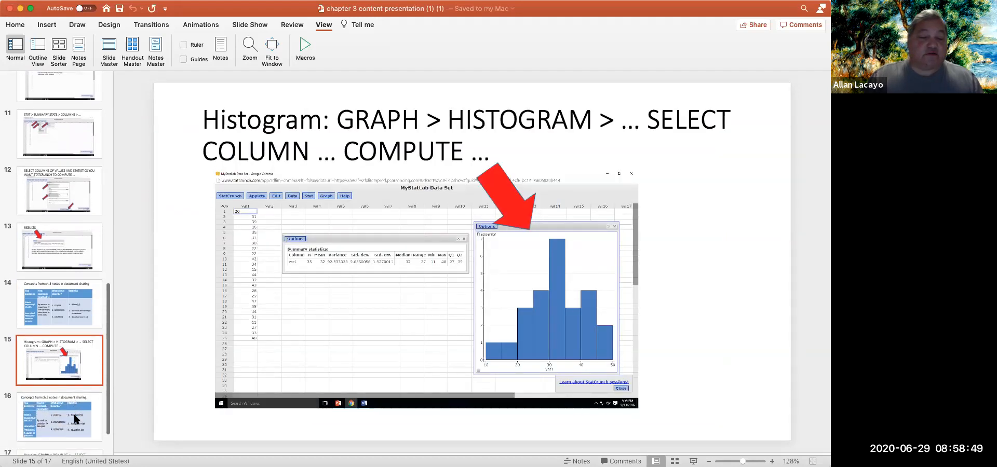
{"action": "scroll", "scroll_direction": "down", "scroll_amount": 3}
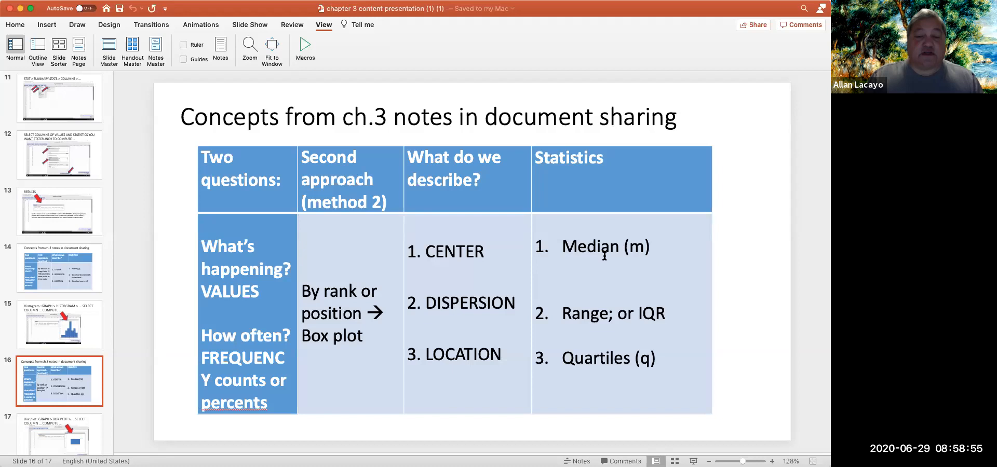
{"action": "mouse_move", "coordinate": [614, 264]}
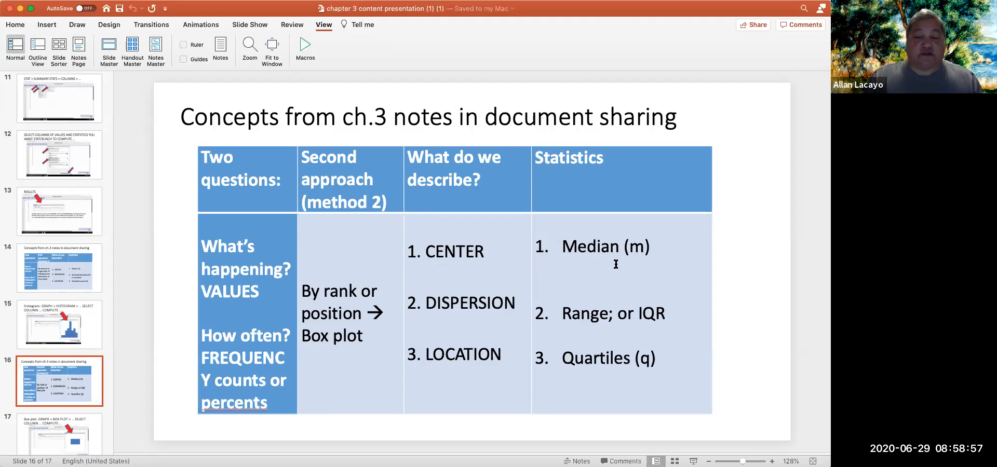
{"action": "mouse_move", "coordinate": [595, 267]}
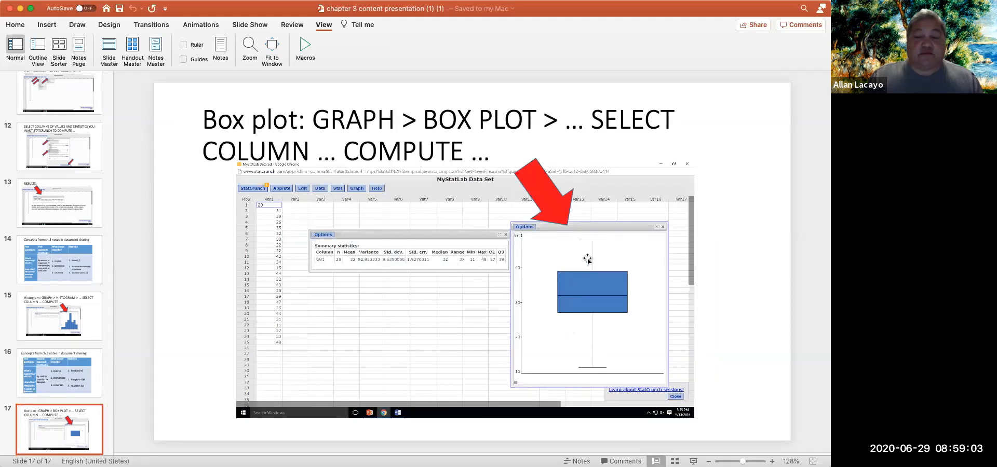
{"action": "mouse_move", "coordinate": [205, 331]}
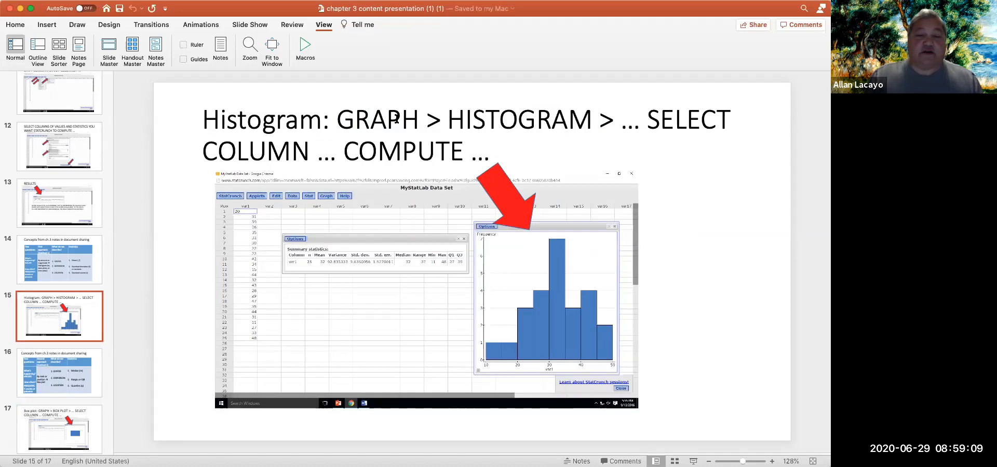
{"action": "left_click_drag", "start_coordinate": [339, 119], "coordinate": [598, 119]}
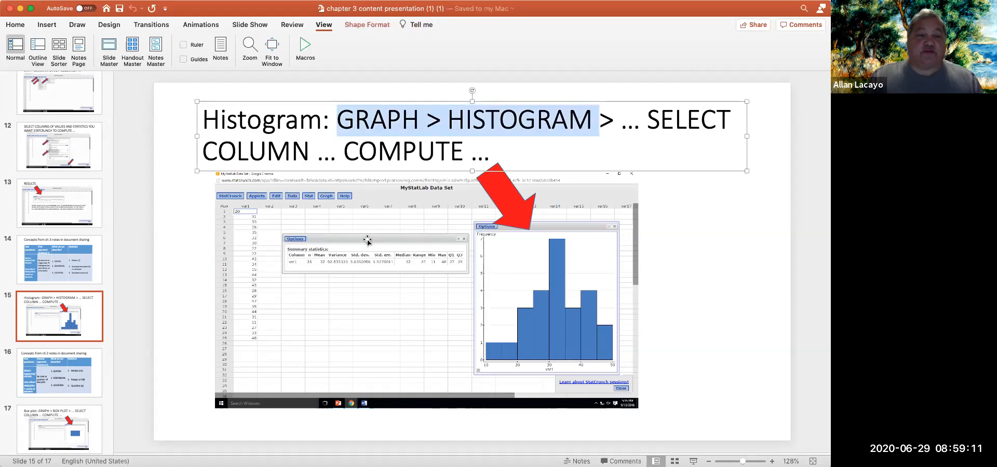